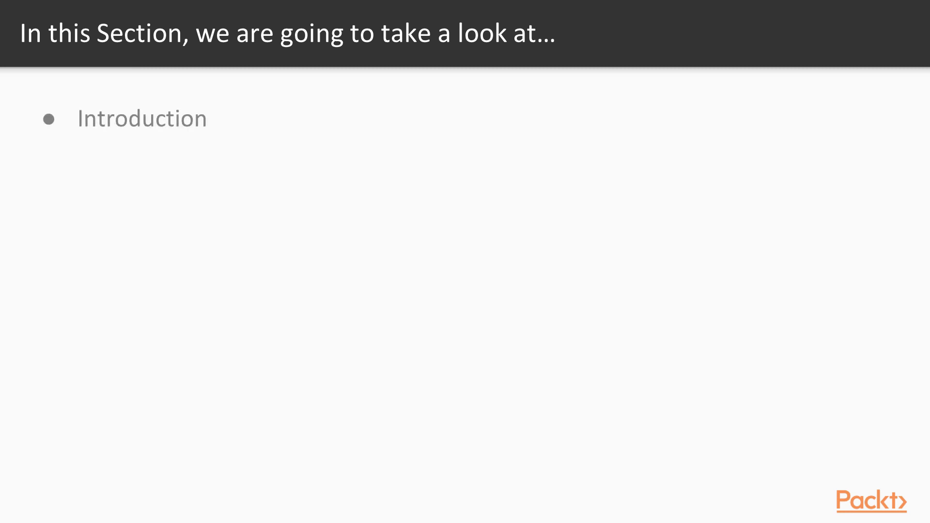
# - Advance the slide to reveal the 'Registry reading' topic beneath 'Introduction'
pyautogui.press('right')
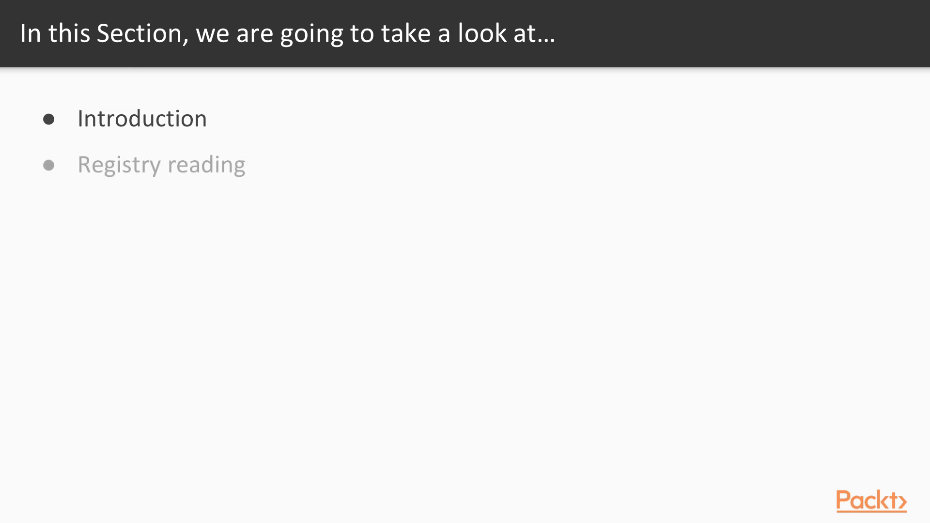